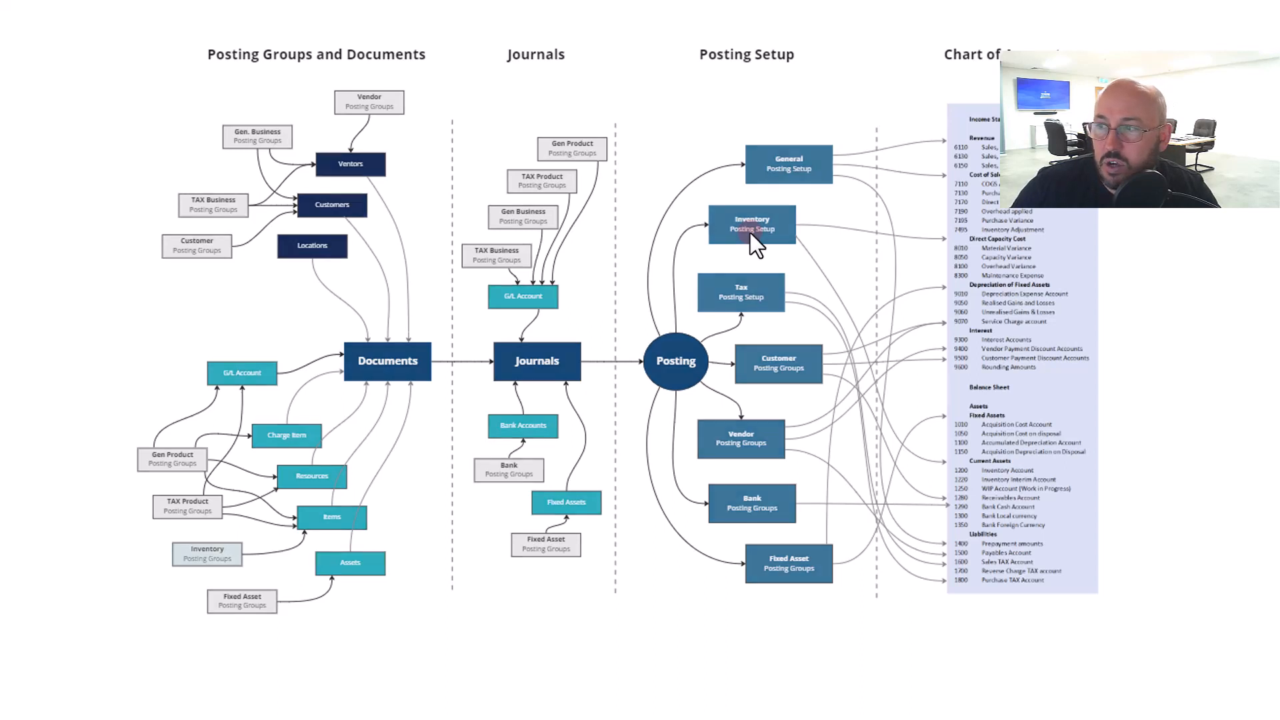
Highlight the diagram path where Inventory Posting Groups feed into Items
{"action": "left_click", "coordinate": [207, 553]}
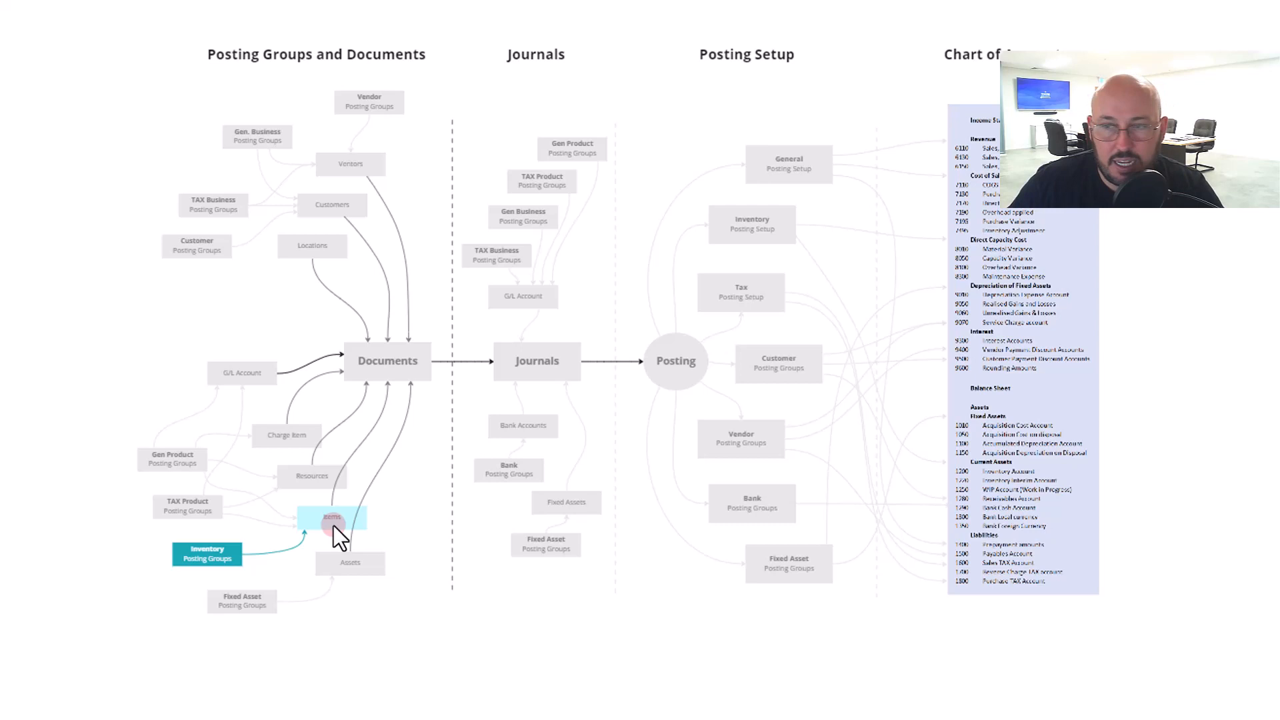
{"action": "mouse_move", "coordinate": [333, 359]}
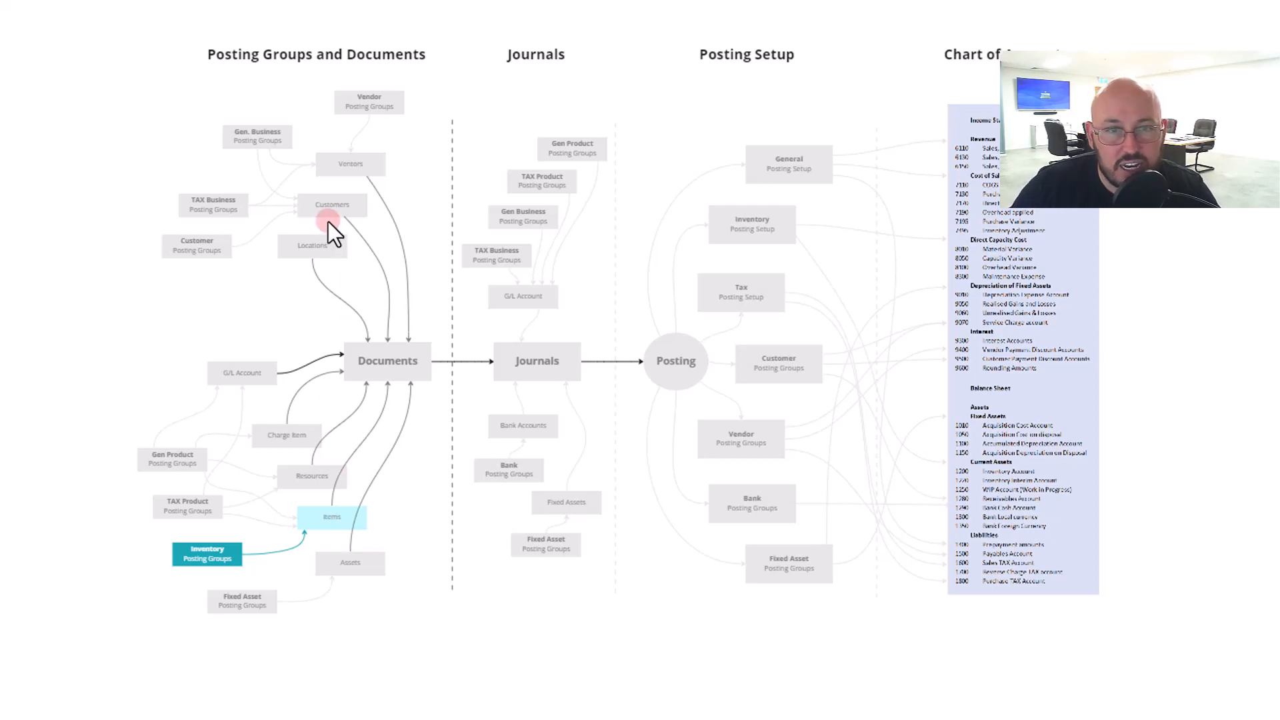
{"action": "mouse_move", "coordinate": [330, 449]}
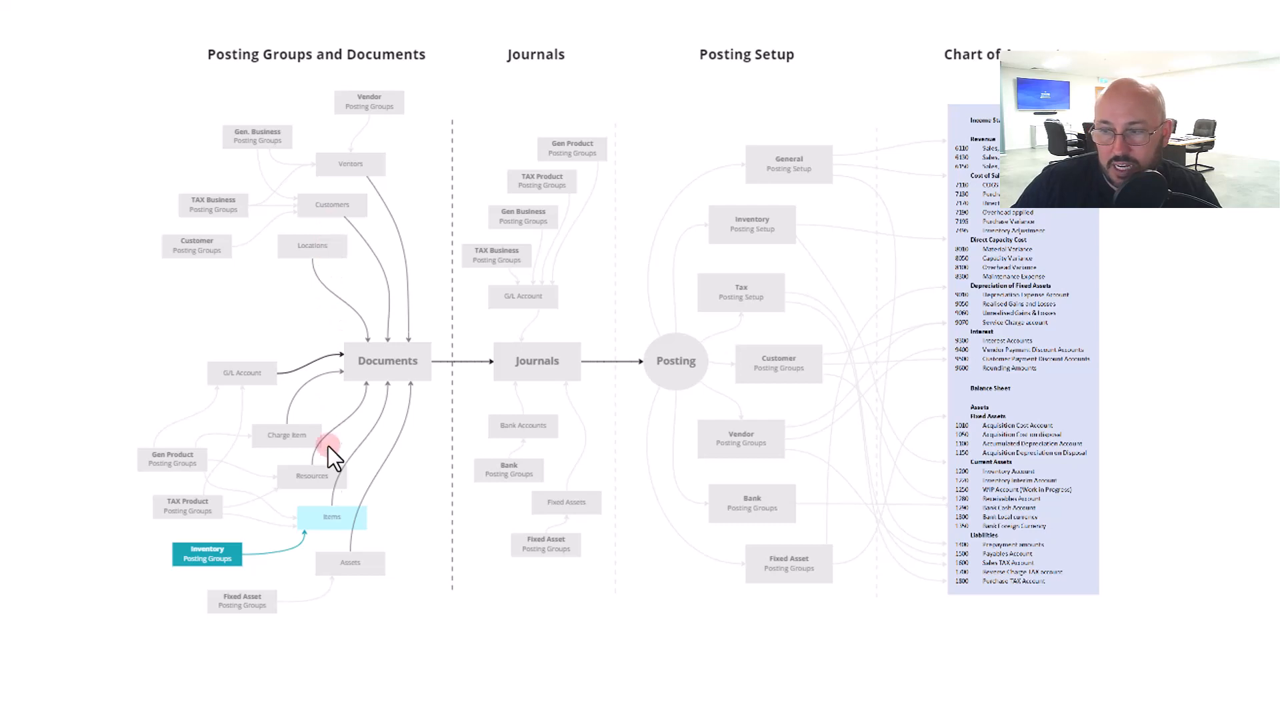
{"action": "mouse_move", "coordinate": [330, 510]}
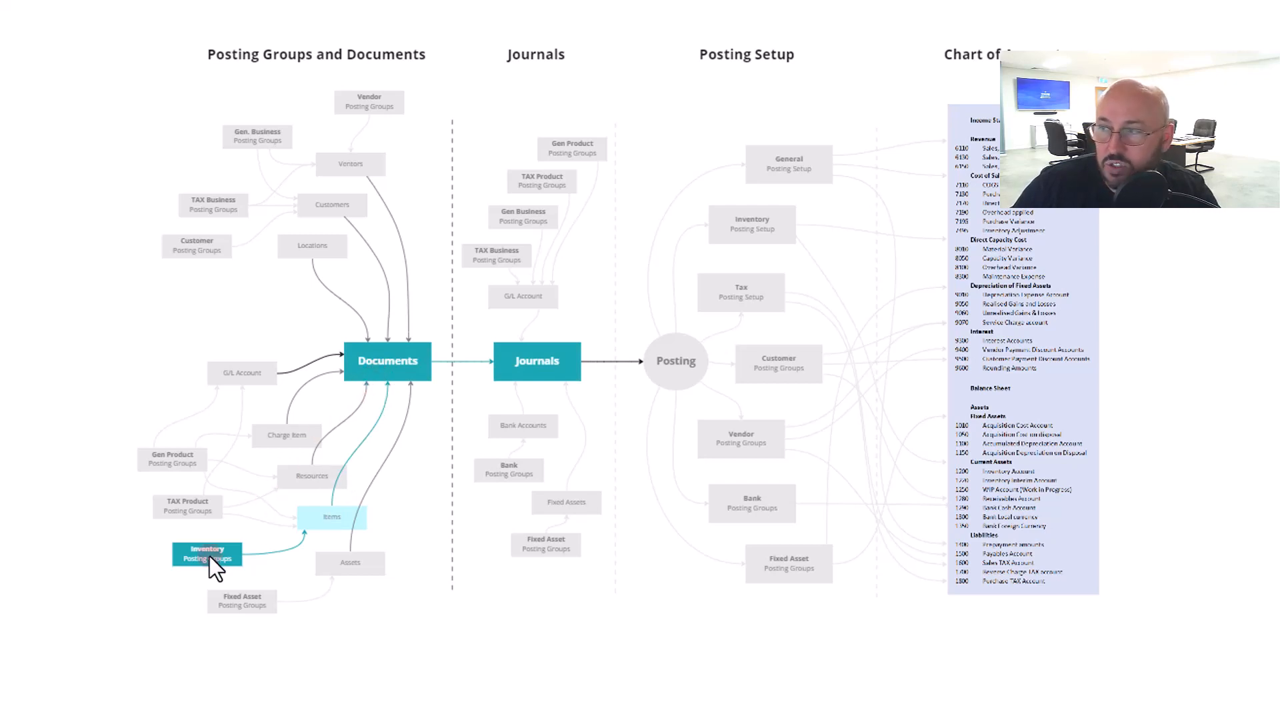
{"action": "left_click", "coordinate": [211, 557]}
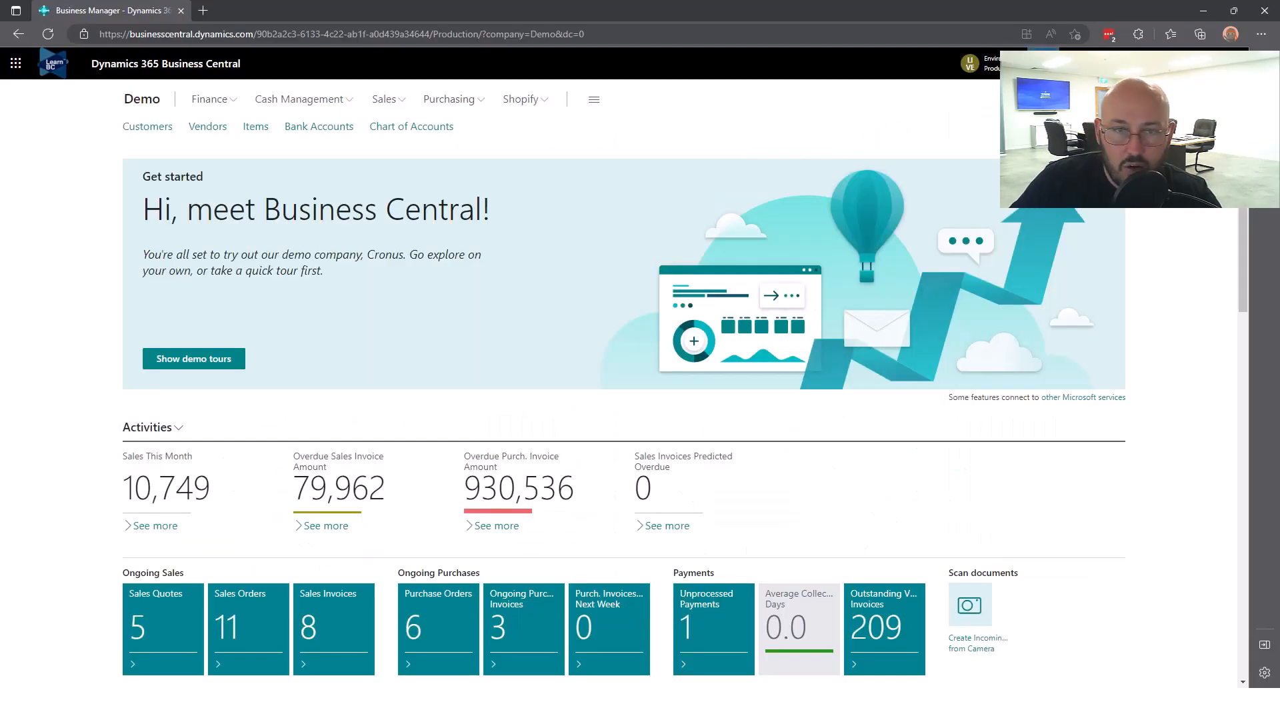
Search Tell Me for 'inv post gr' and go to the Inventory Posting Groups page
{"action": "type", "text": "inv post gr"}
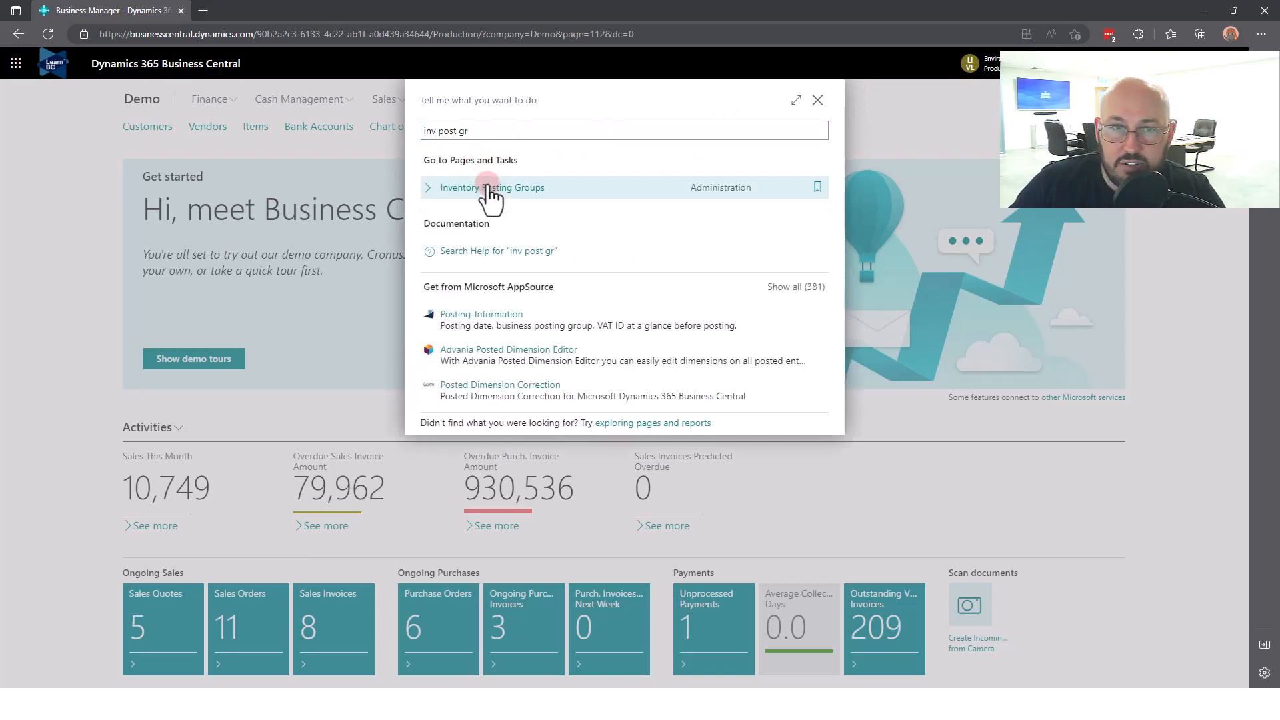
{"action": "left_click", "coordinate": [489, 187]}
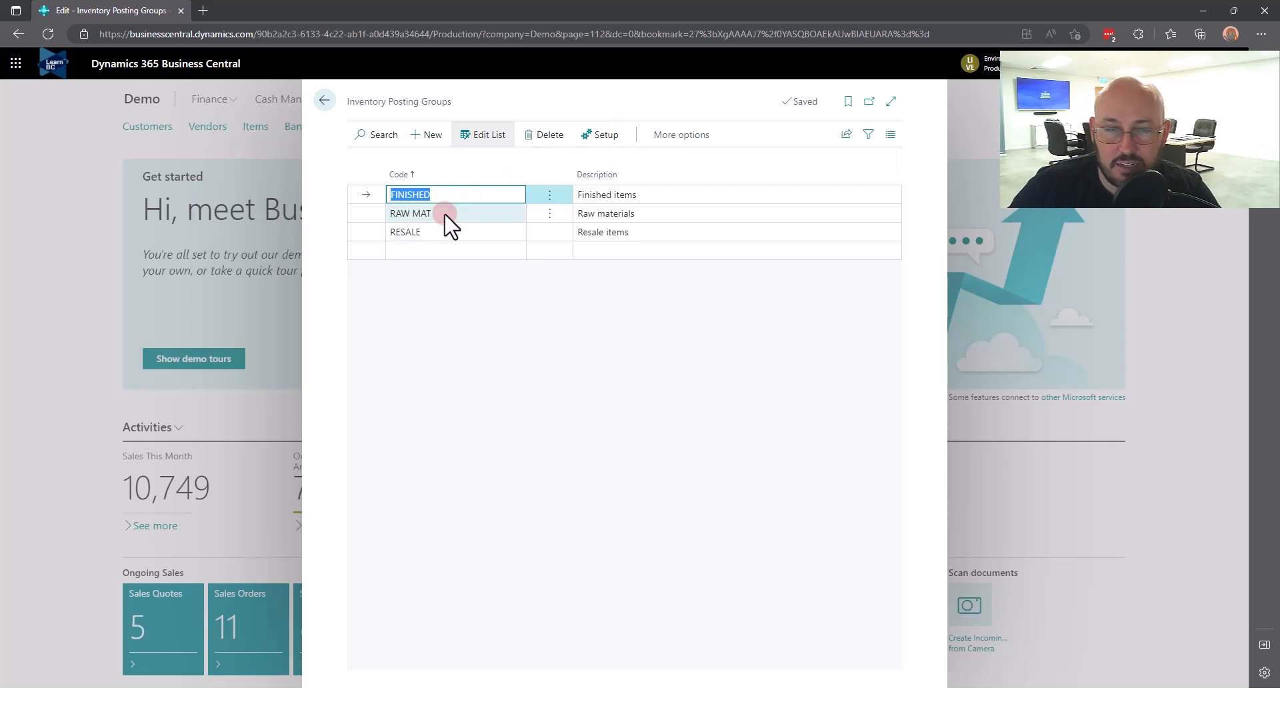
{"action": "mouse_move", "coordinate": [445, 218]}
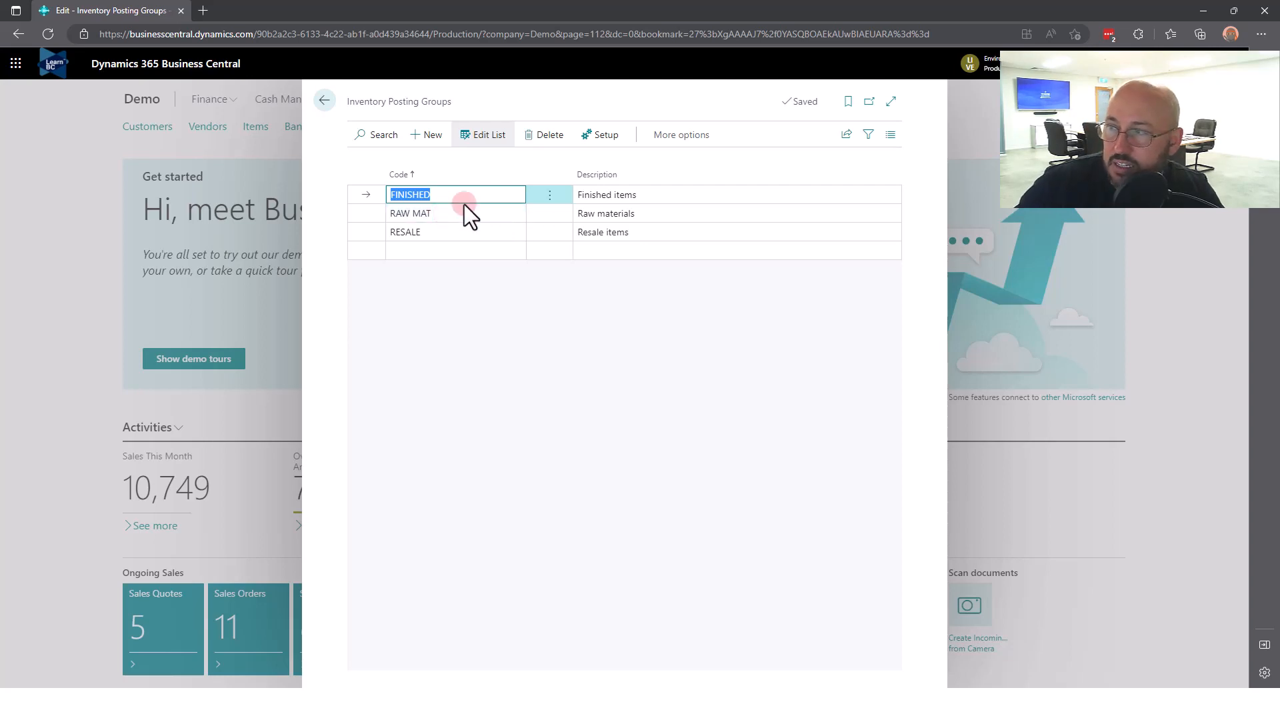
Open the Inventory Posting Setup for the FINISHED posting group
{"action": "left_click", "coordinate": [600, 134]}
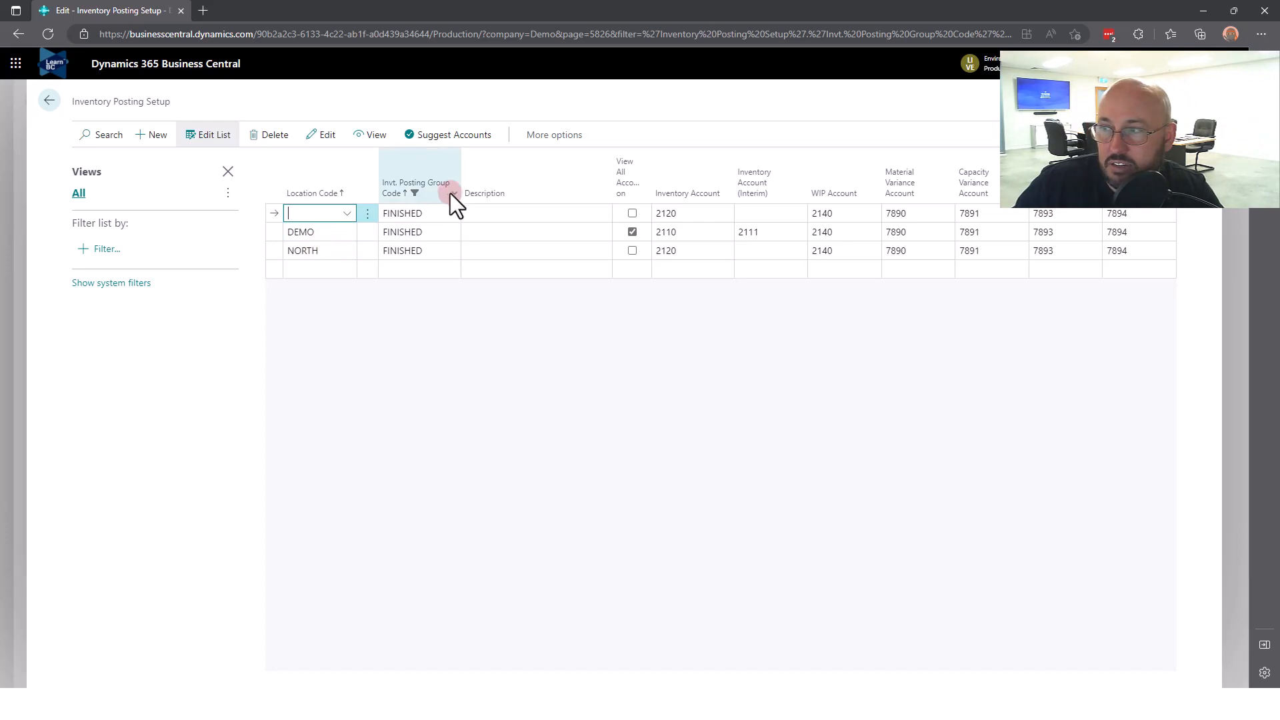
Clear the FINISHED filter on the Invt. Posting Group Code column
{"action": "left_click", "coordinate": [452, 193]}
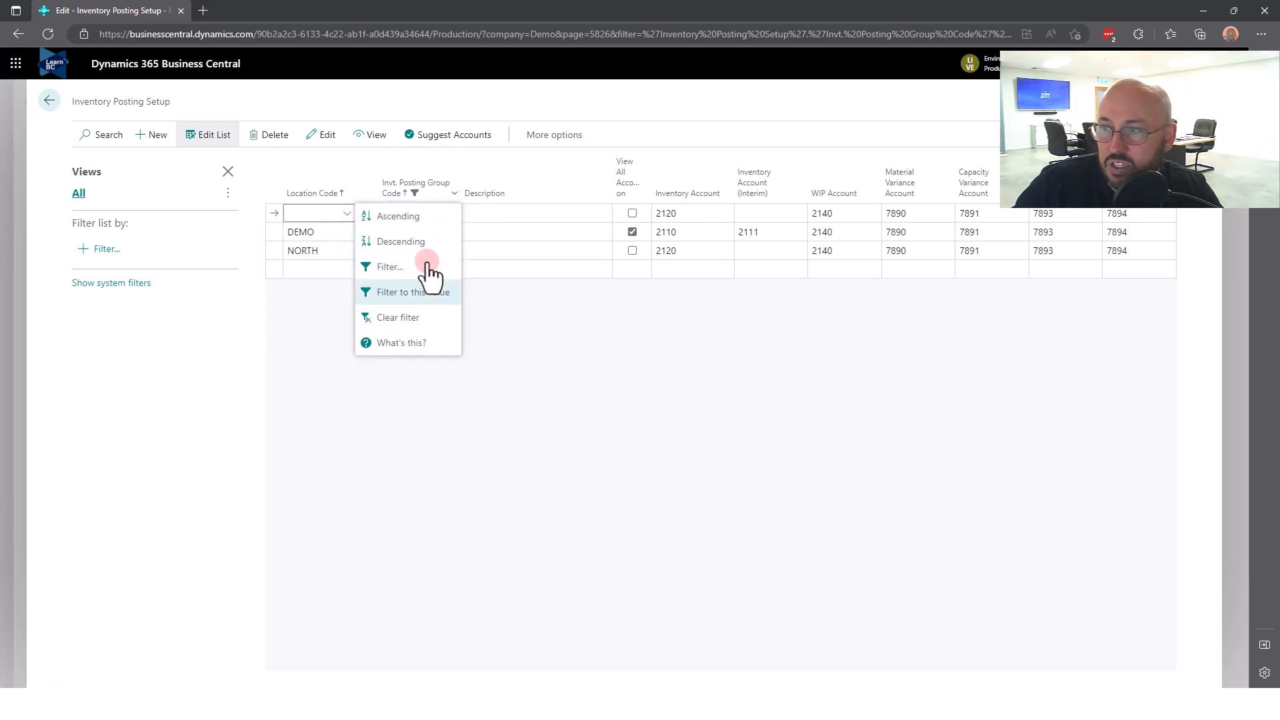
{"action": "left_click", "coordinate": [398, 317]}
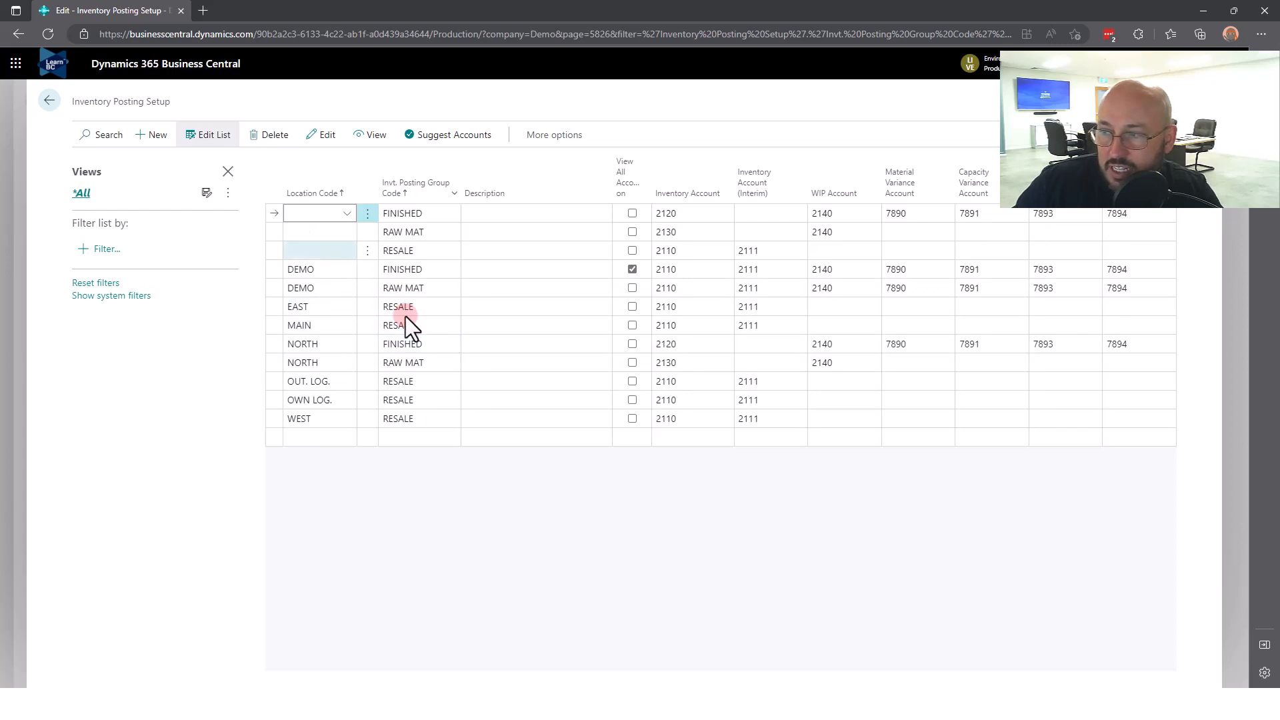
{"action": "mouse_move", "coordinate": [683, 482]}
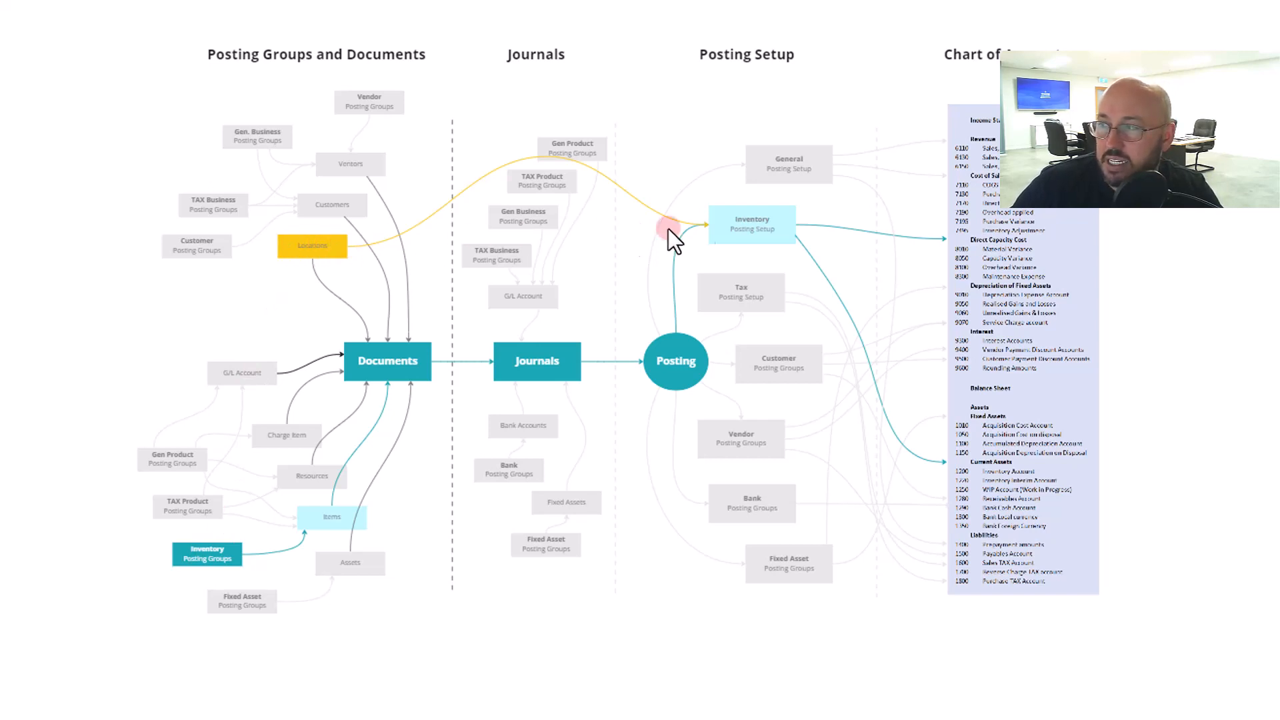
{"action": "mouse_move", "coordinate": [746, 232]}
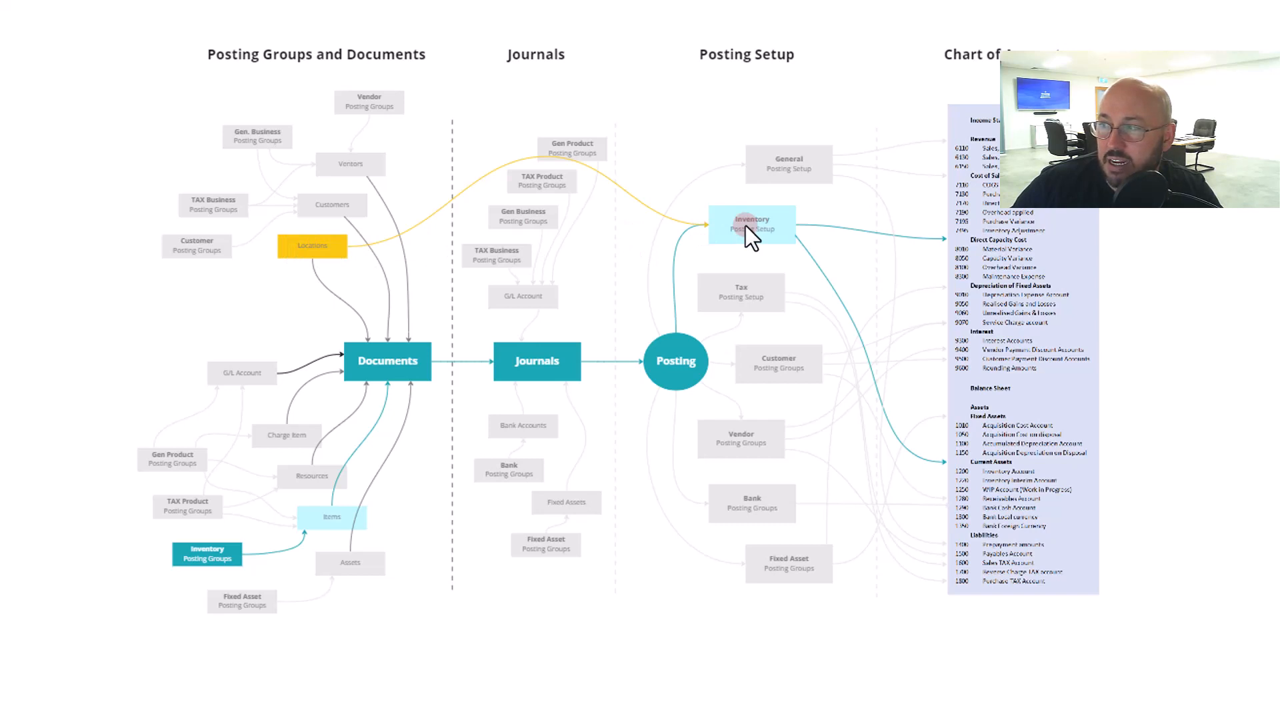